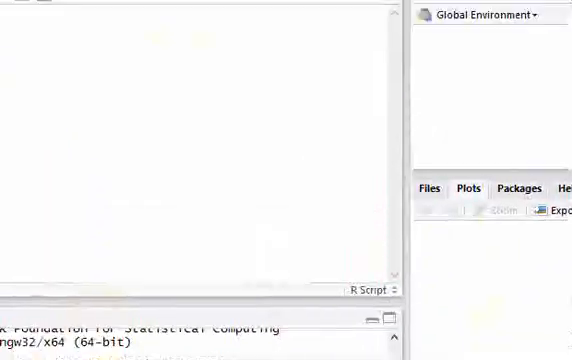
Open the Global Options dialog from the Tools menu
left_click(184, 30)
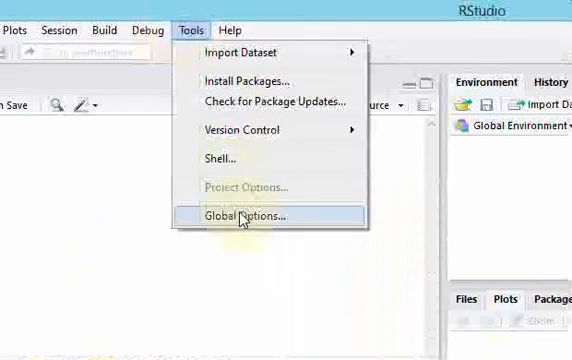
left_click(238, 216)
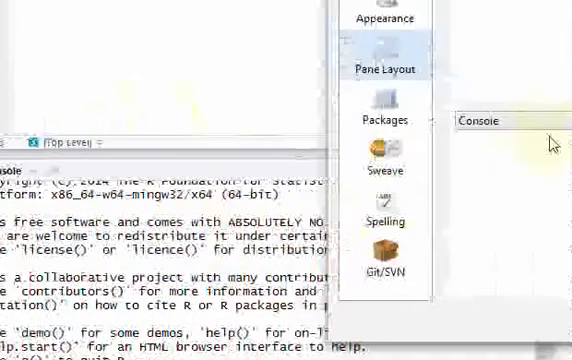
In Pane Layout, set the top-left quadrant to Console so Source moves below it
left_click(382, 68)
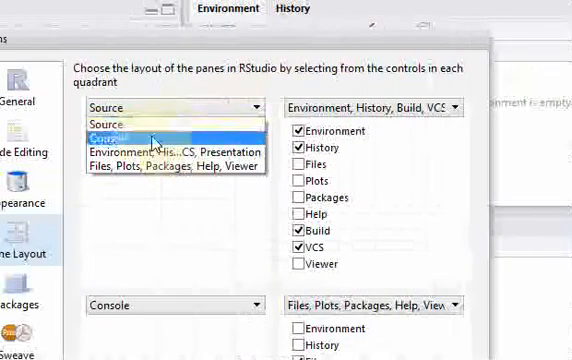
left_click(166, 106)
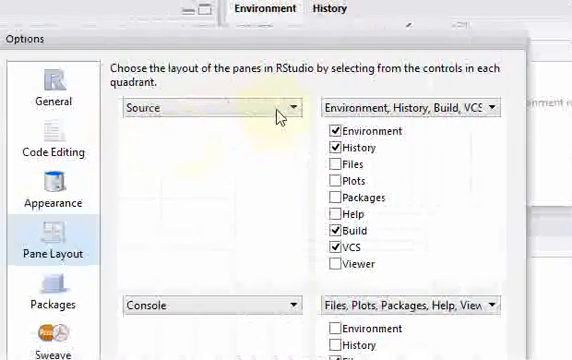
left_click(216, 108)
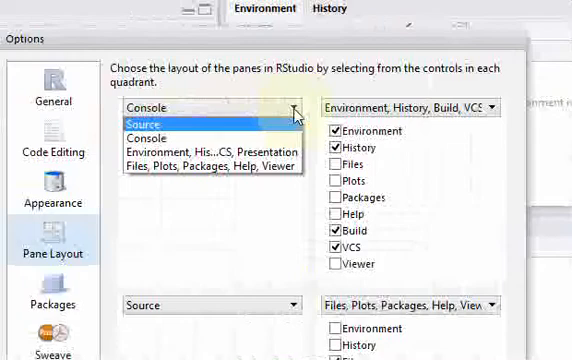
left_click(150, 138)
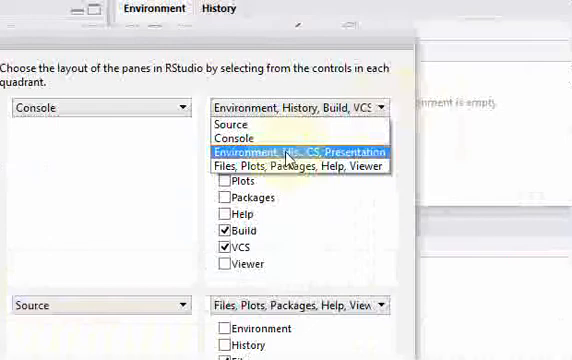
Set top-right to Files, Plots, Packages, Help, Viewer and tick Plots in the bottom-right group
left_click(300, 164)
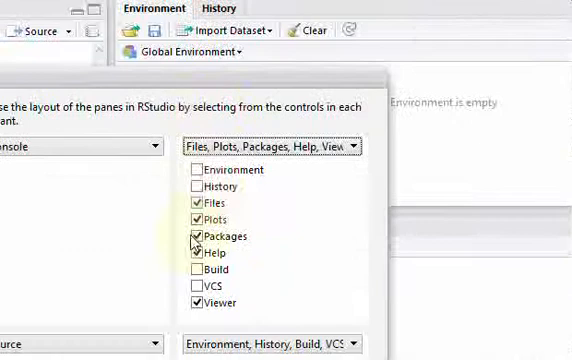
left_click(188, 188)
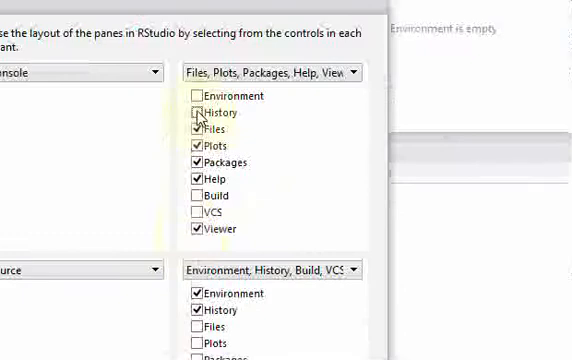
left_click(196, 112)
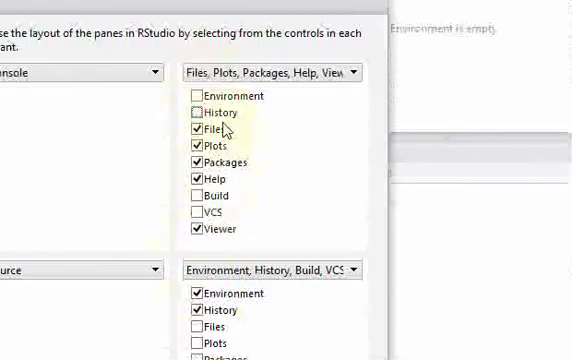
scroll("down", 3)
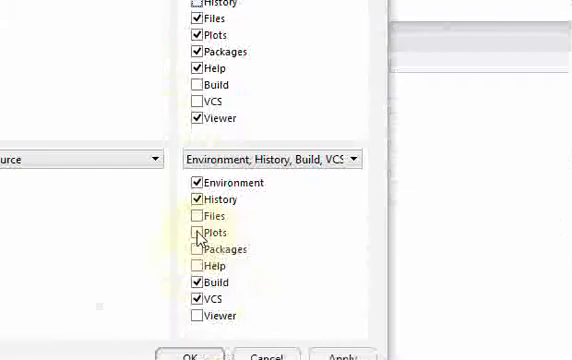
left_click(194, 232)
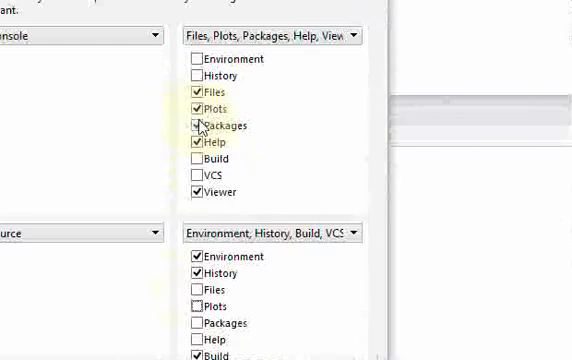
scroll("down", 3)
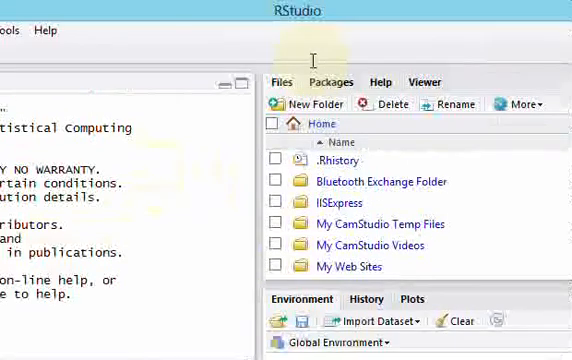
Apply the rearranged layout and head back toward the menu bar
left_click(148, 30)
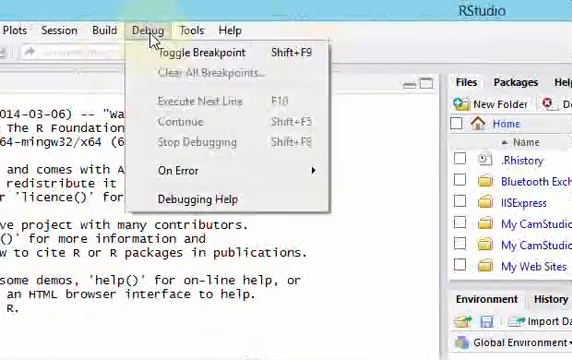
Return to Pane Layout and set Source back to the top-left quadrant above Console
left_click(200, 30)
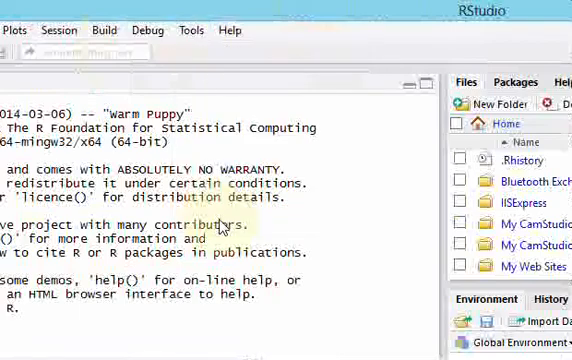
left_click(188, 30)
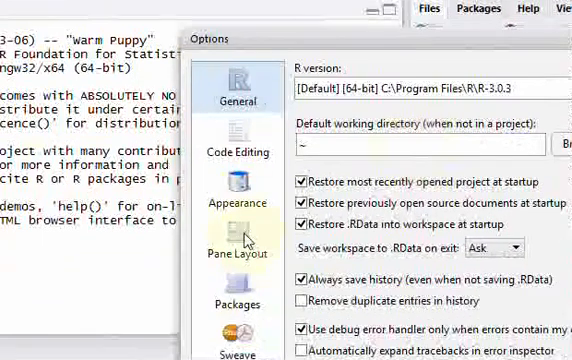
left_click(238, 254)
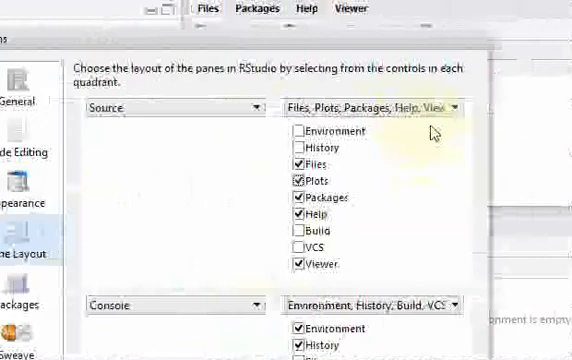
left_click(428, 104)
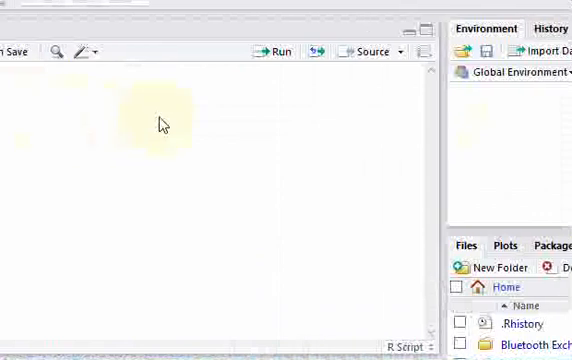
With the default four-pane layout restored, write 'num<- 5' in the script editor
type("num<- 5")
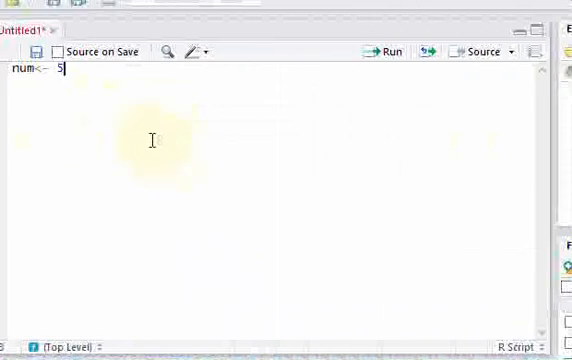